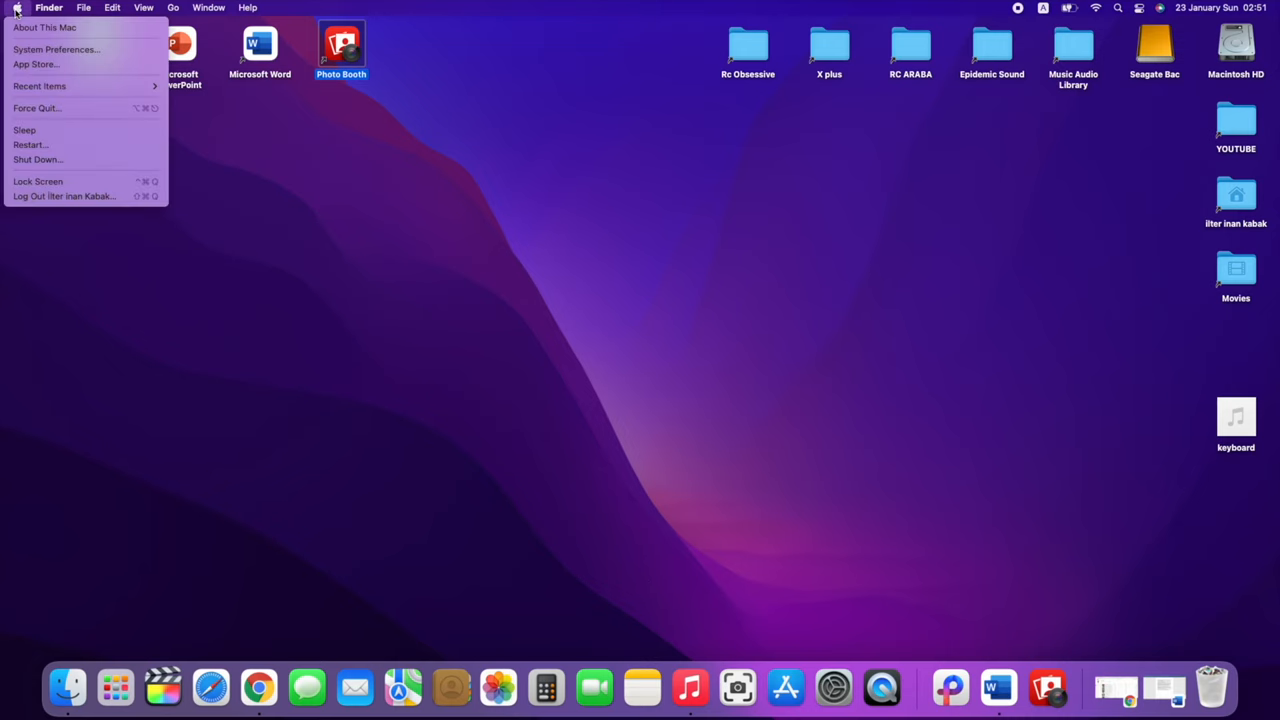
- Open System Preferences to the Bluetooth pane showing the Bluetooth 3.0 Keyboard connected
{"action": "left_click", "coordinate": [56, 49]}
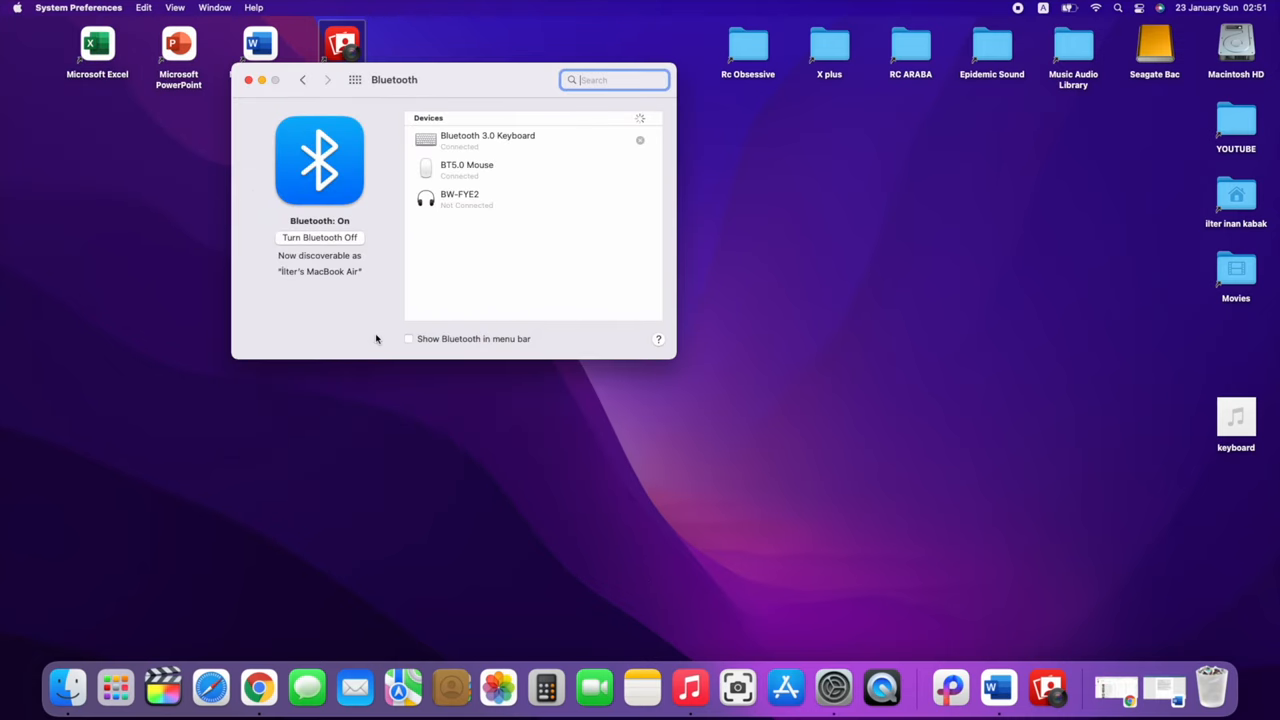